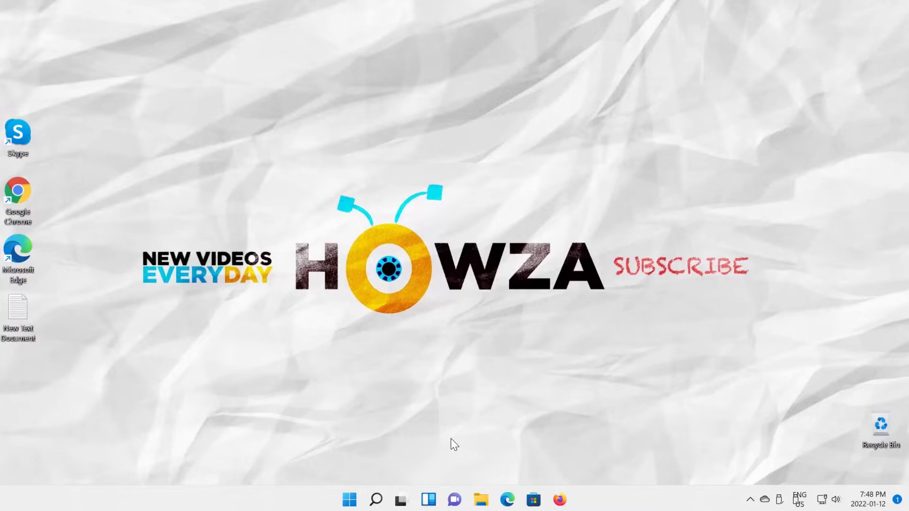
Save a full-screen screenshot of the desktop with Win+PrtSc
key("Win+PrtSc")
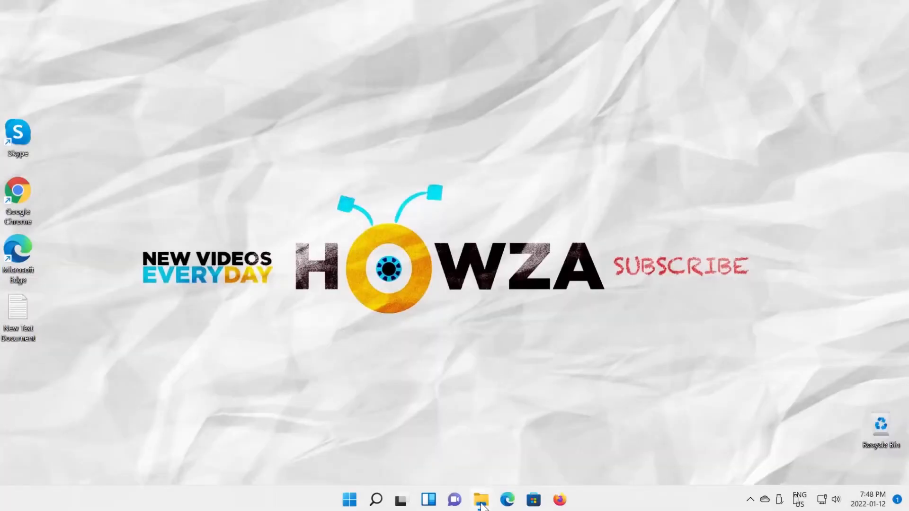
Open Pictures > Screenshots in File Explorer and open the 'Screenshot (4)' image
left_click(481, 500)
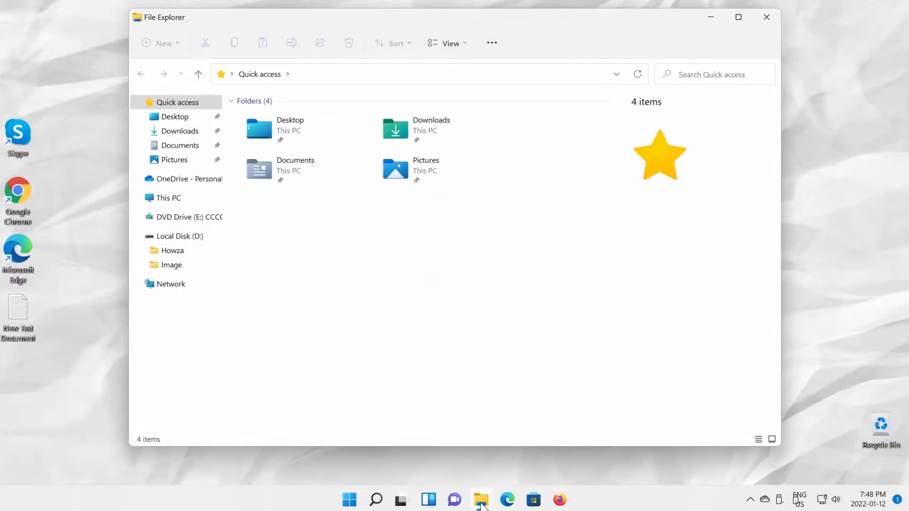
mouse_move(482, 482)
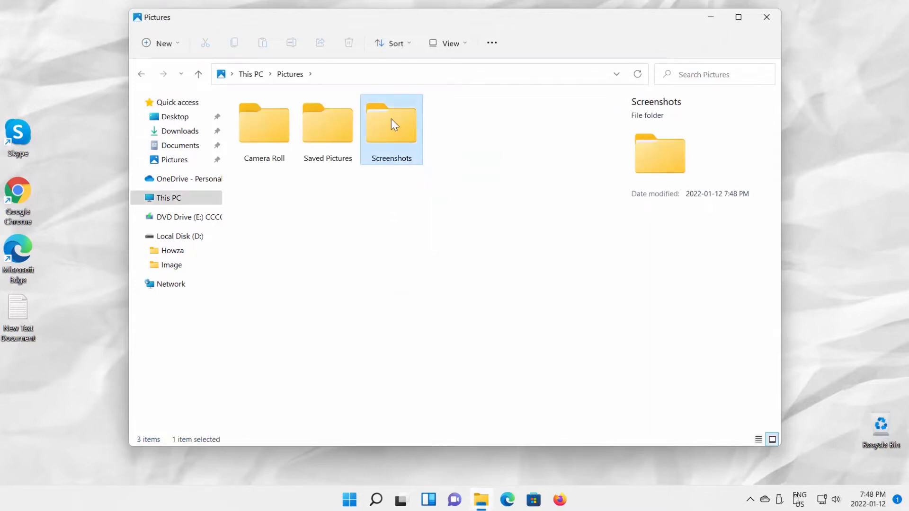
double_click(391, 124)
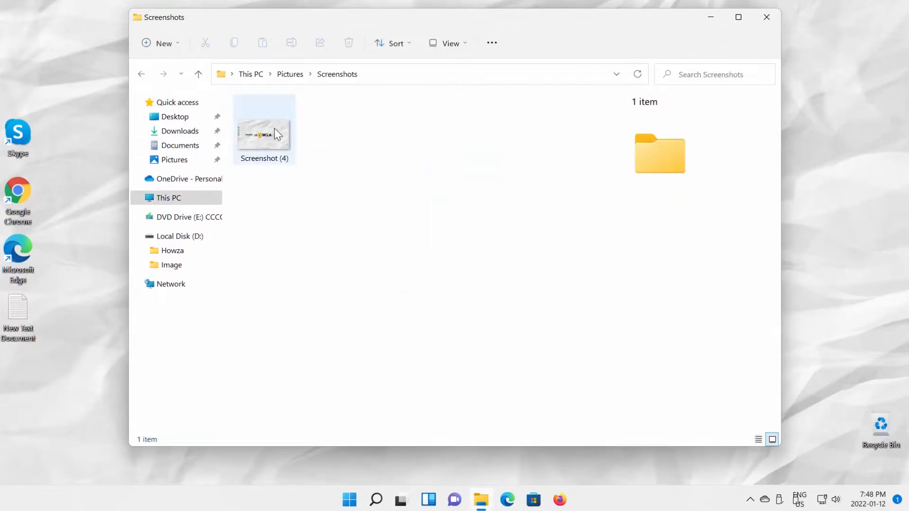
double_click(263, 128)
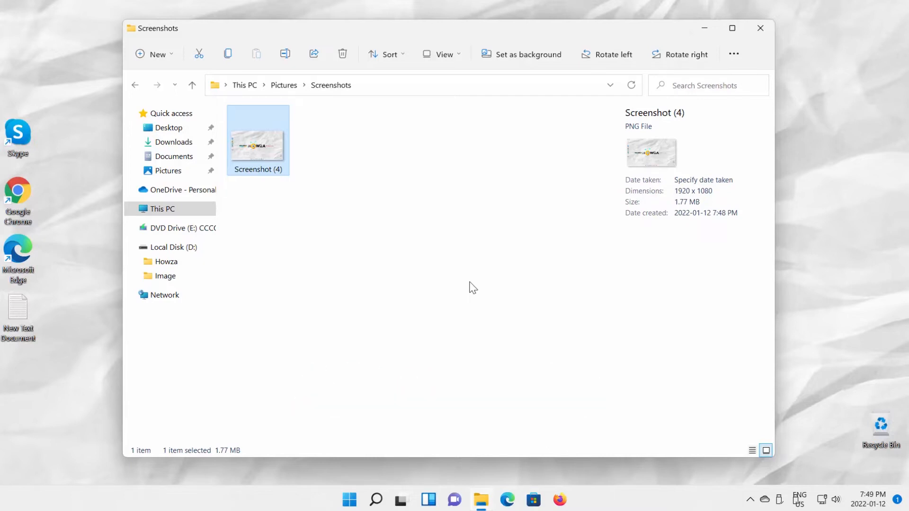
Search Windows for 'word' and launch Word from the Best match result
type("word")
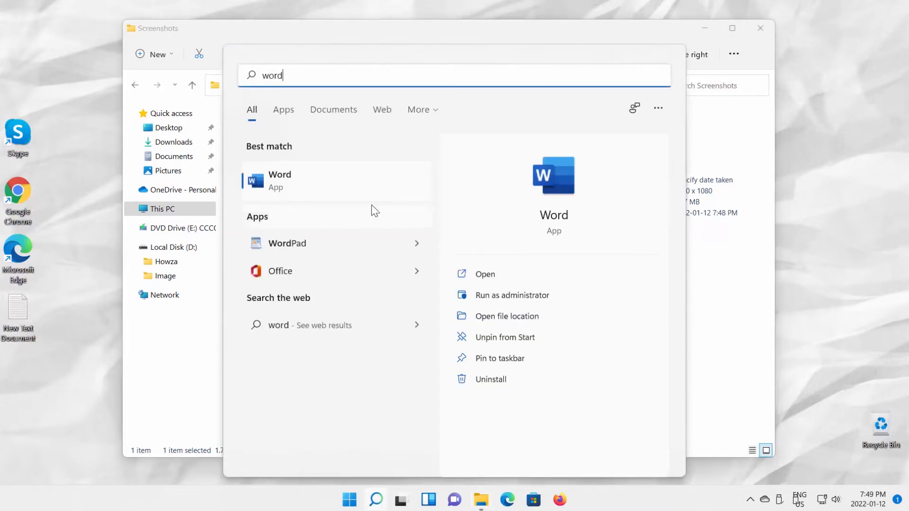
left_click(279, 181)
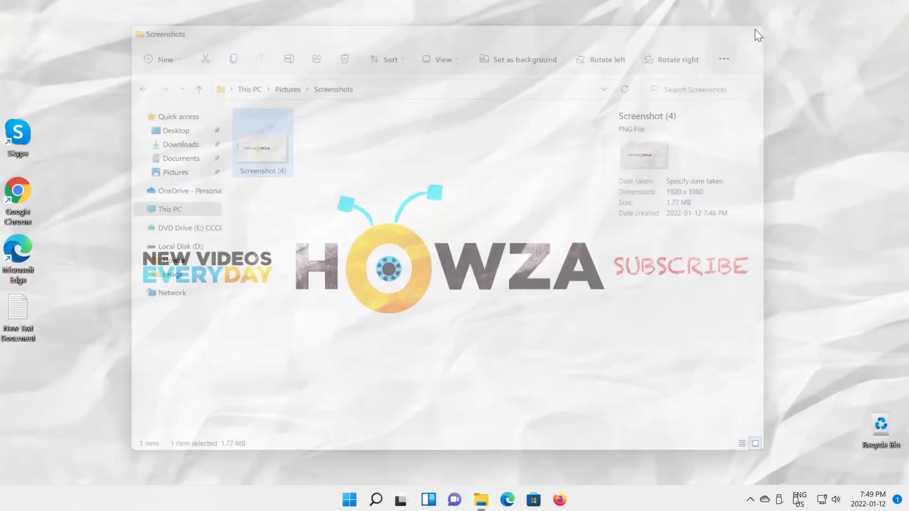
Bring up the screen snipping overlay with the Print Screen key
key("PrtSc")
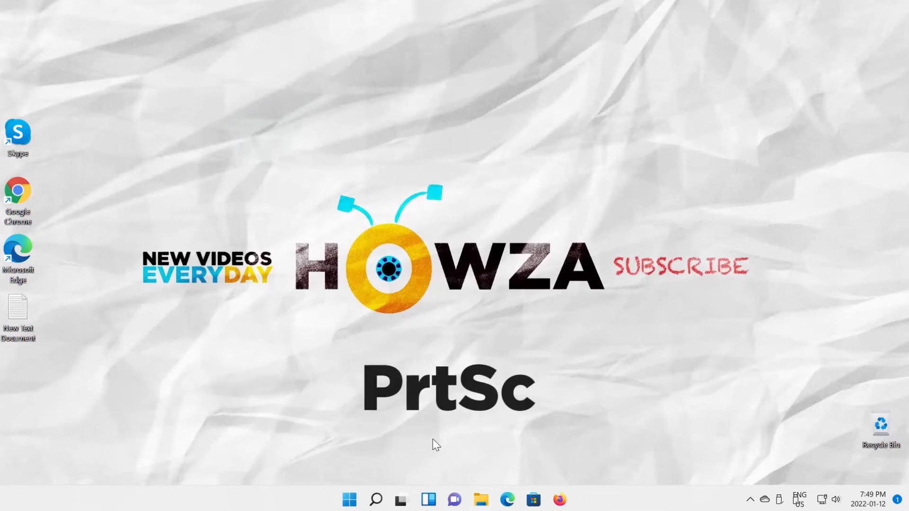
key("PrtSc")
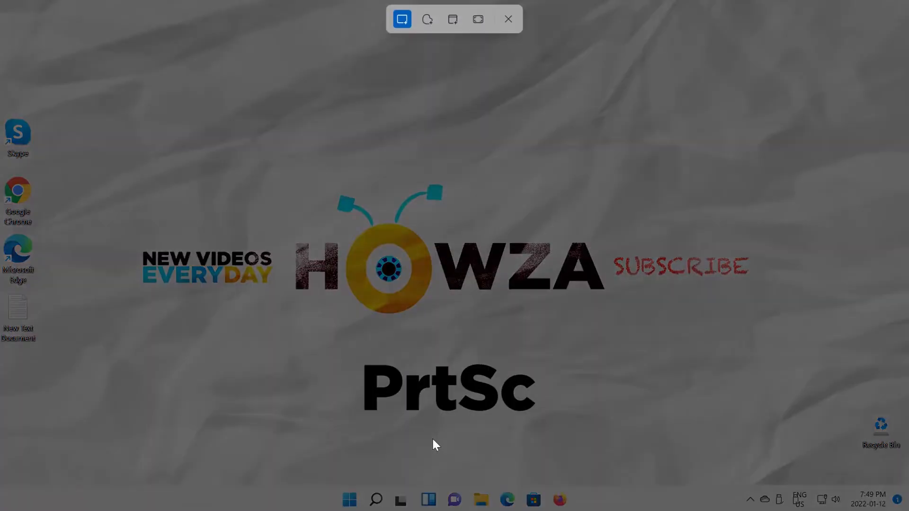
mouse_move(402, 20)
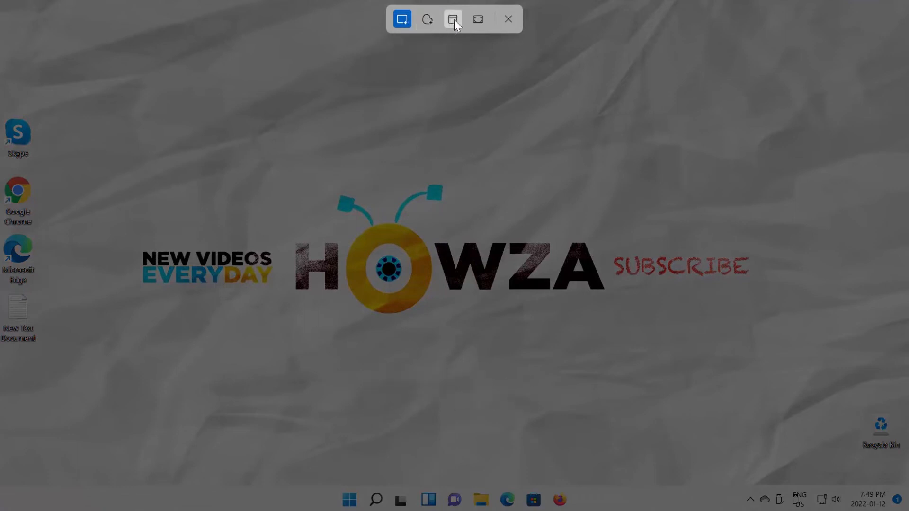
Select Rectangular mode and drag a rectangle around the HOWZA logo banner
left_click(403, 19)
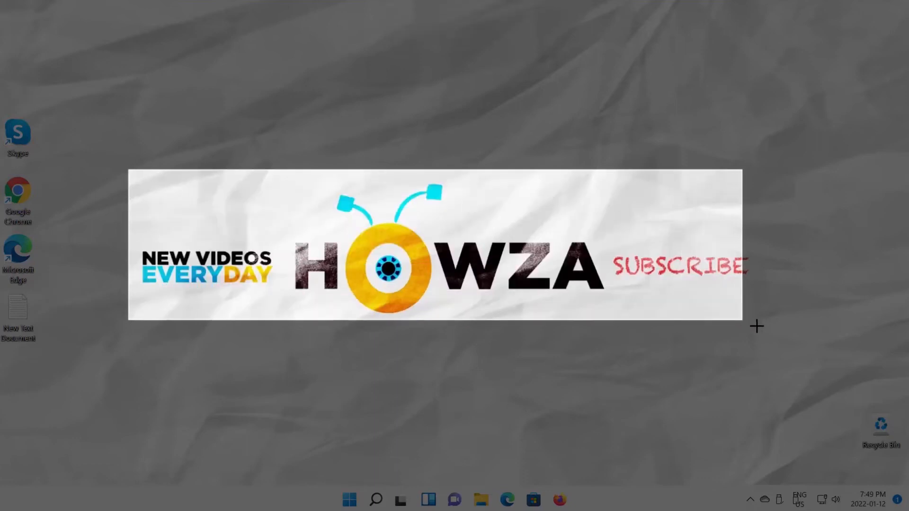
left_click_drag(757, 326, 759, 353)
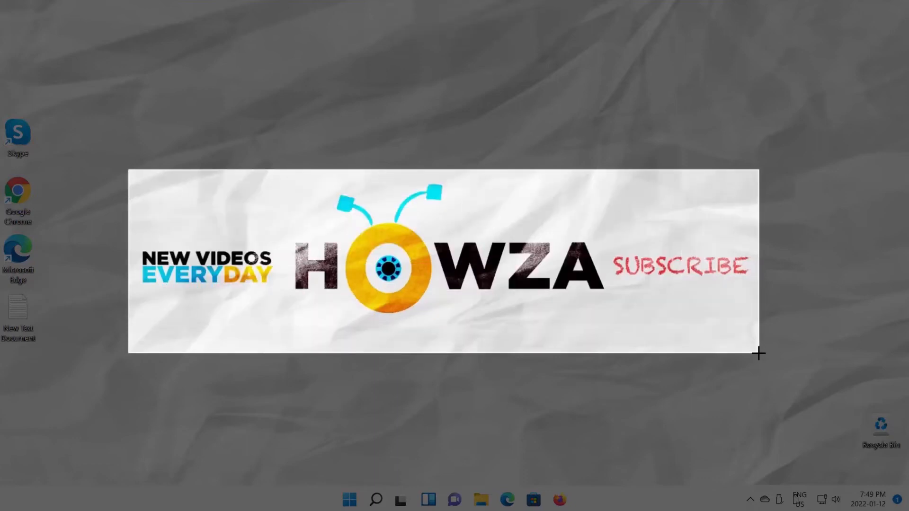